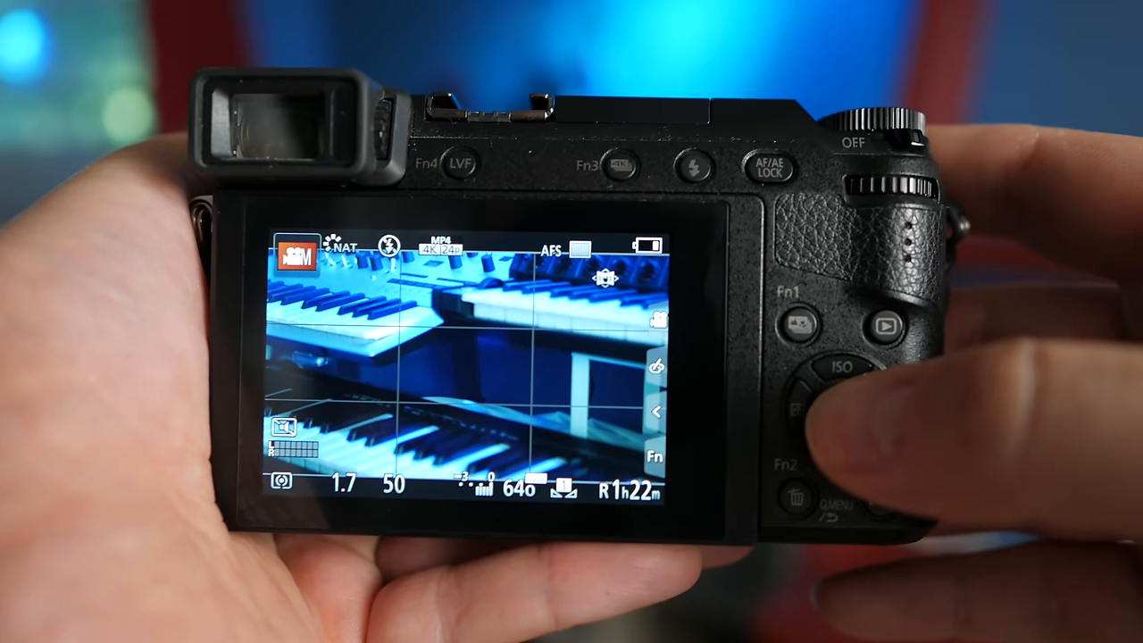
{"action": "left_click", "coordinate": [829, 437]}
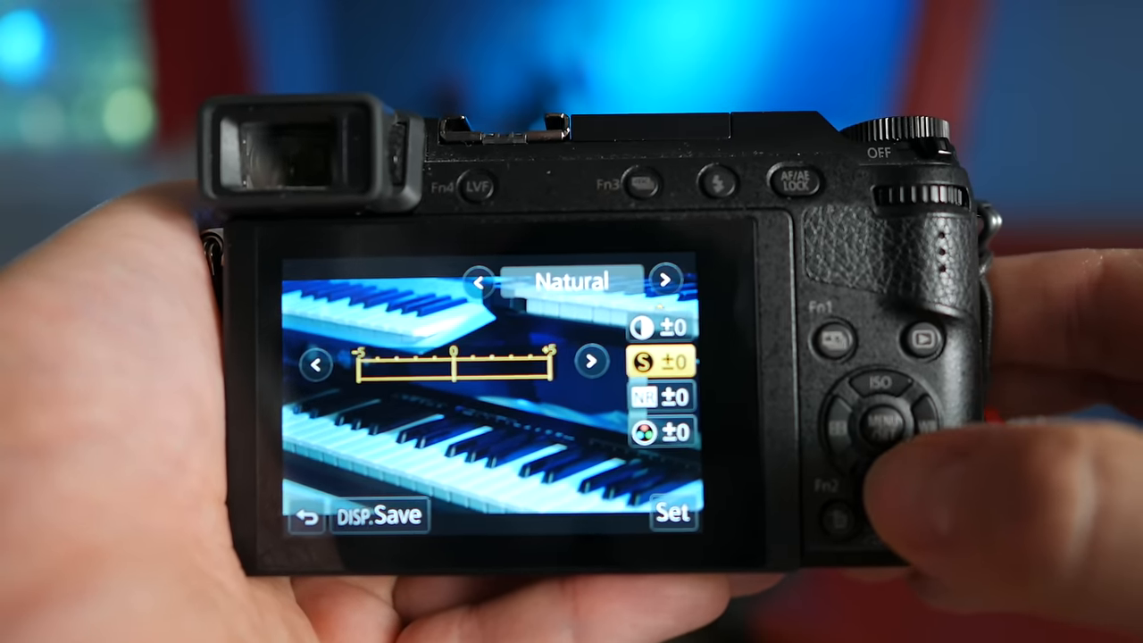
{"action": "left_click", "coordinate": [879, 436]}
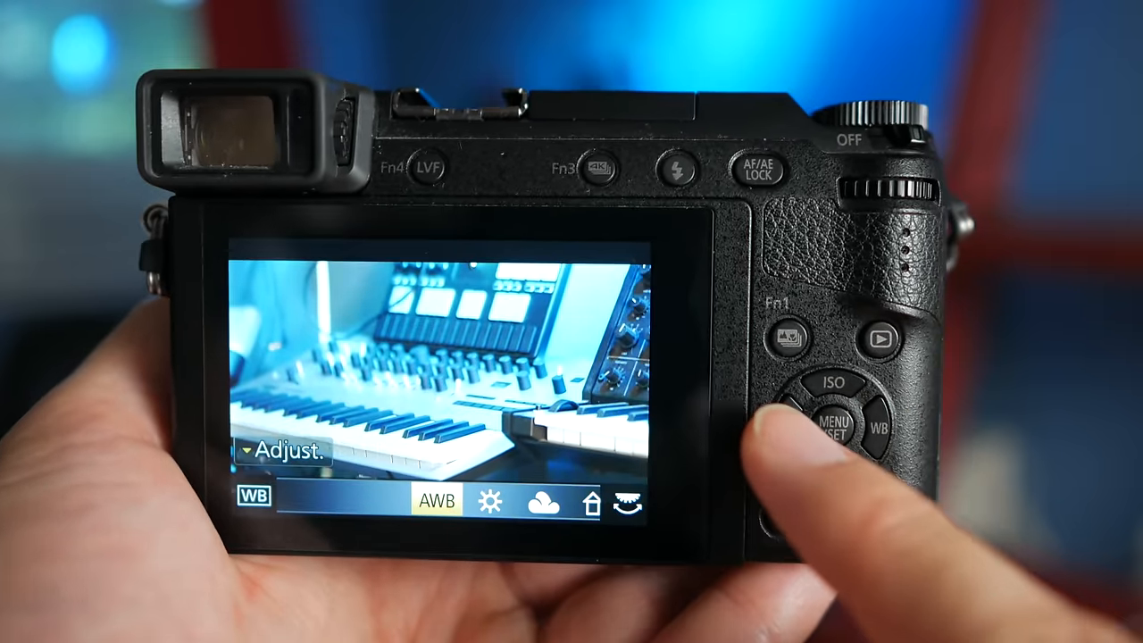
{"action": "left_click", "coordinate": [880, 425]}
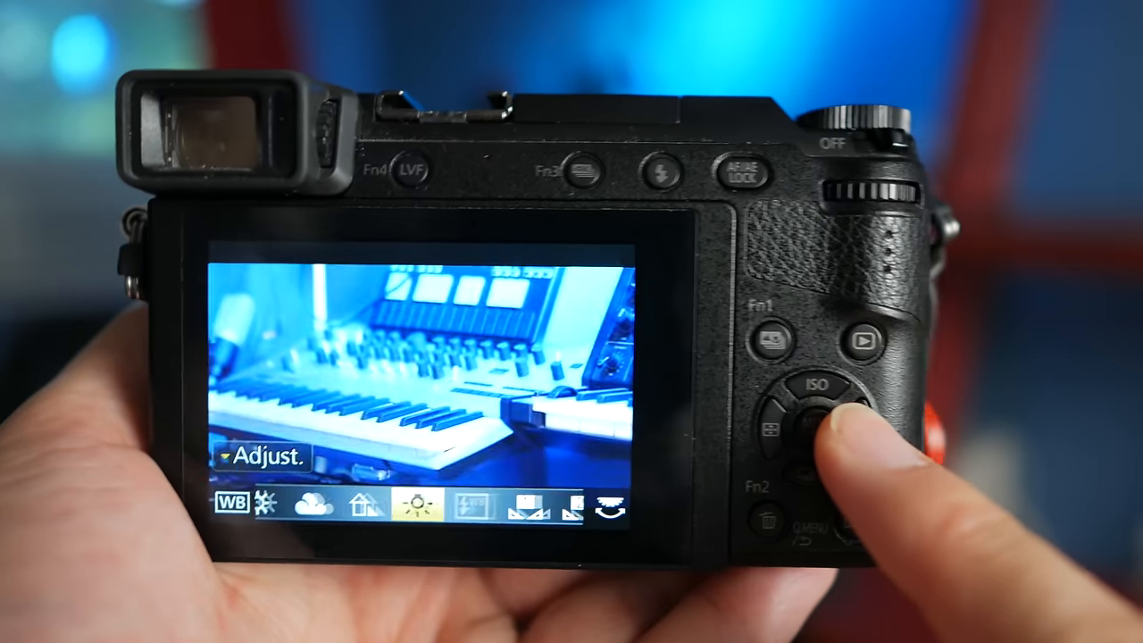